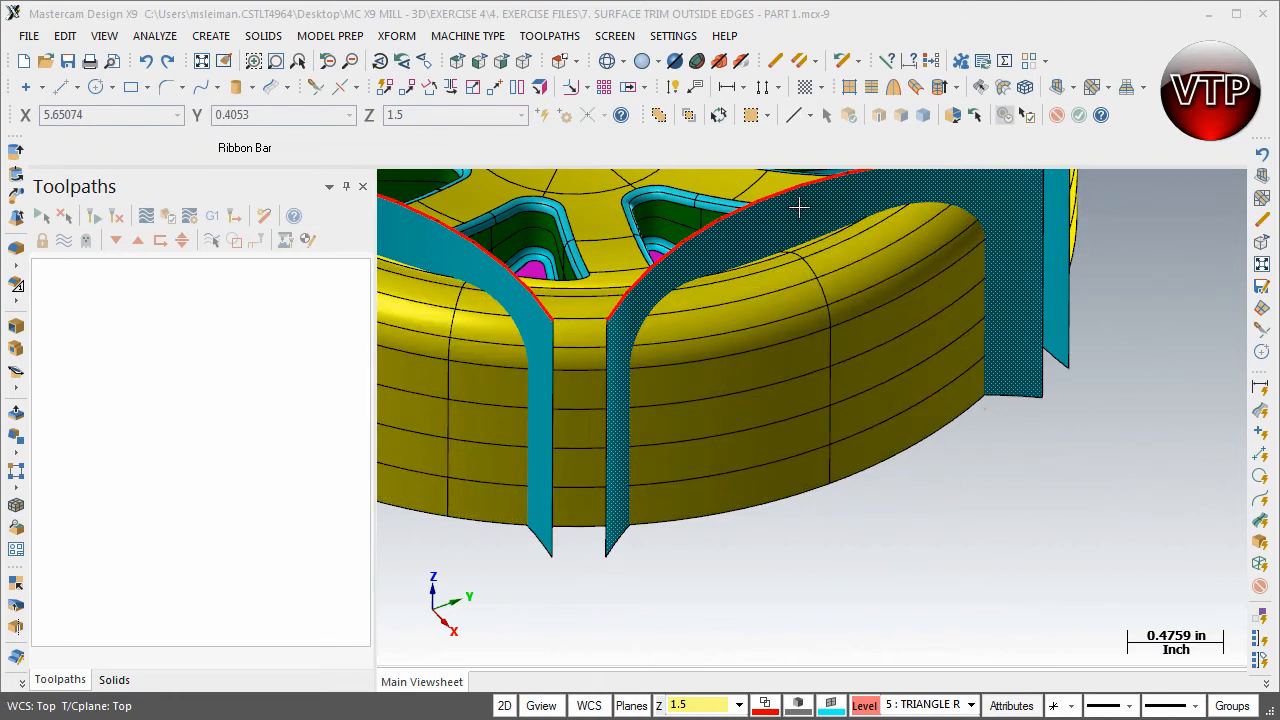
{"action": "mouse_move", "coordinate": [778, 232]}
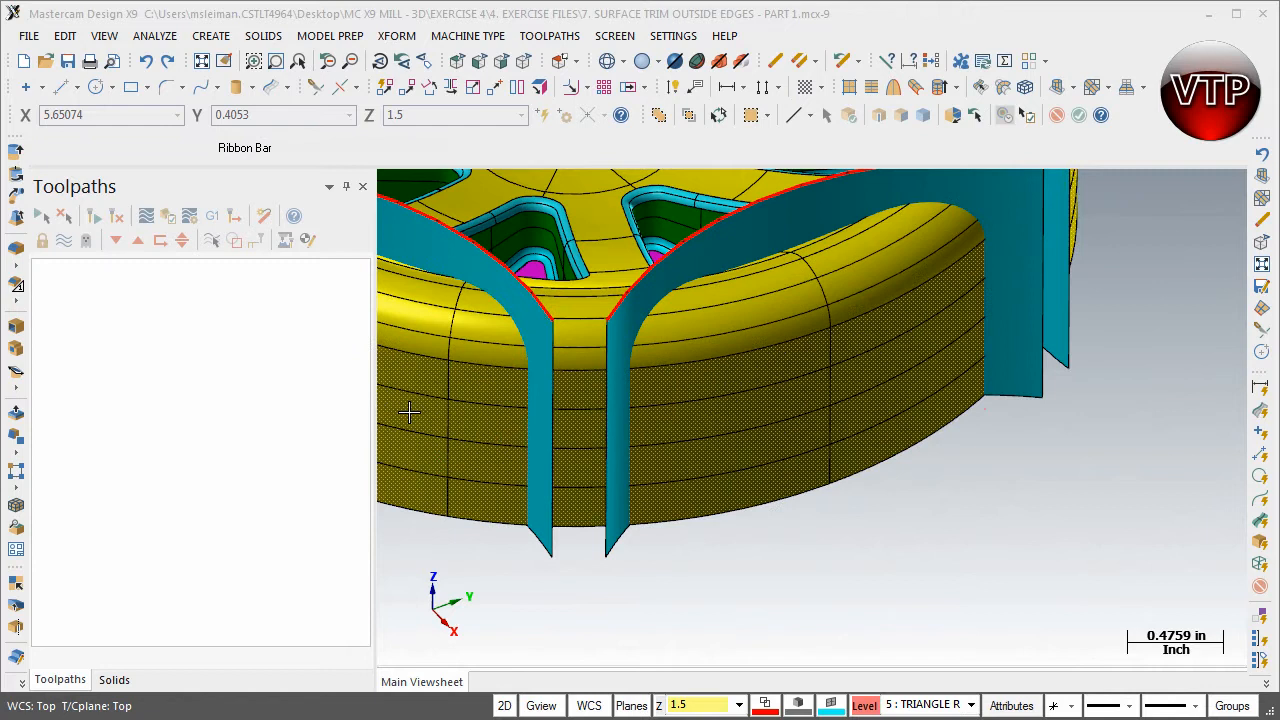
{"action": "mouse_move", "coordinate": [944, 288]}
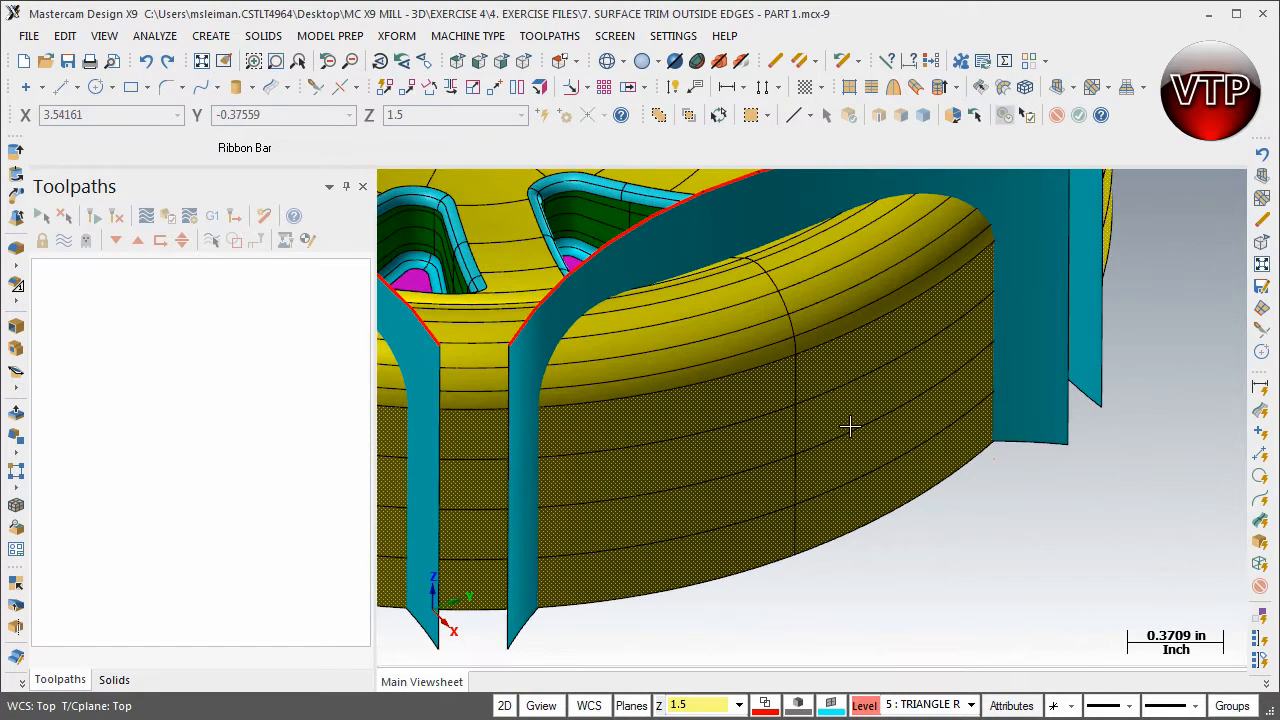
- Start Trim To Surfaces from the Create > Surface menu
{"action": "left_click", "coordinate": [212, 36]}
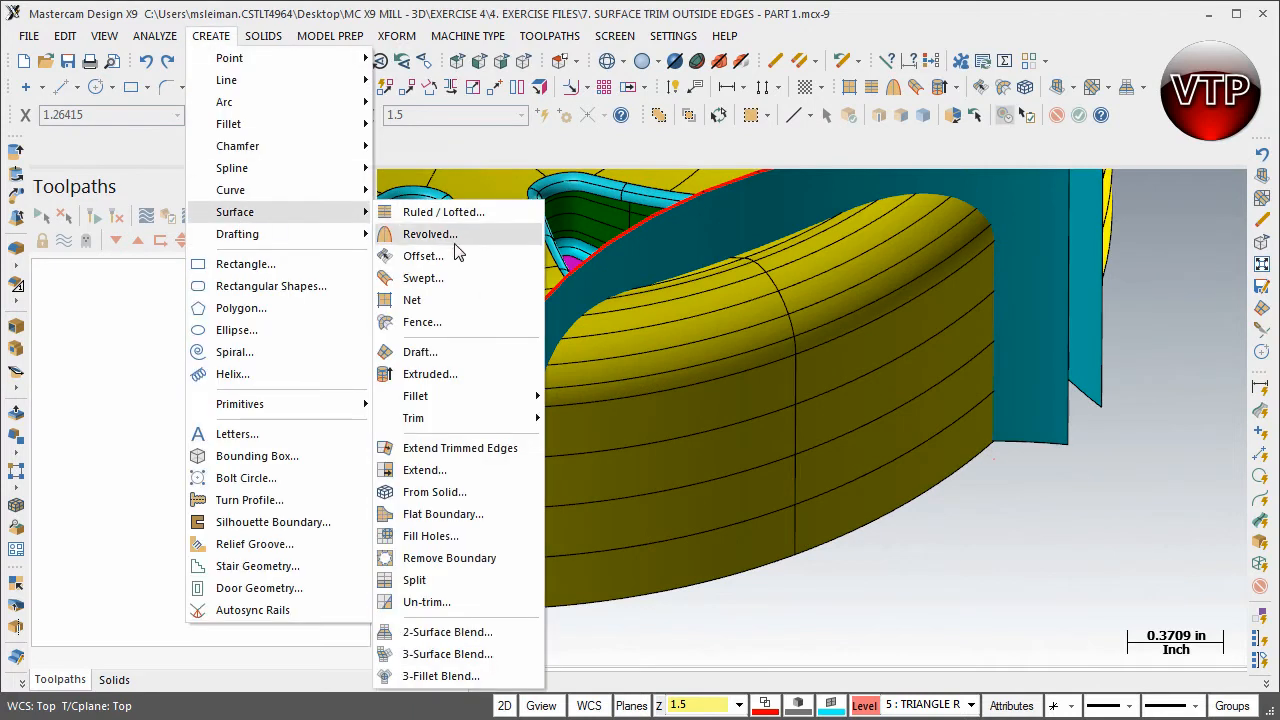
{"action": "mouse_move", "coordinate": [412, 418]}
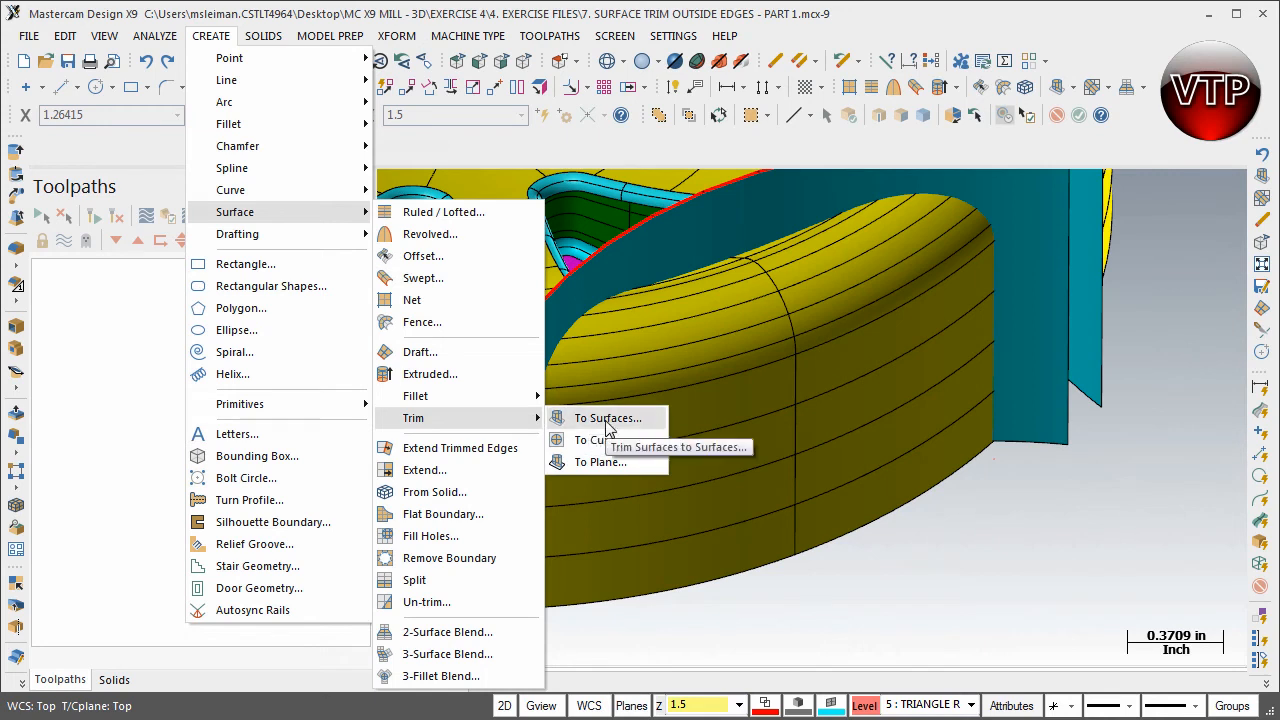
{"action": "mouse_move", "coordinate": [602, 440]}
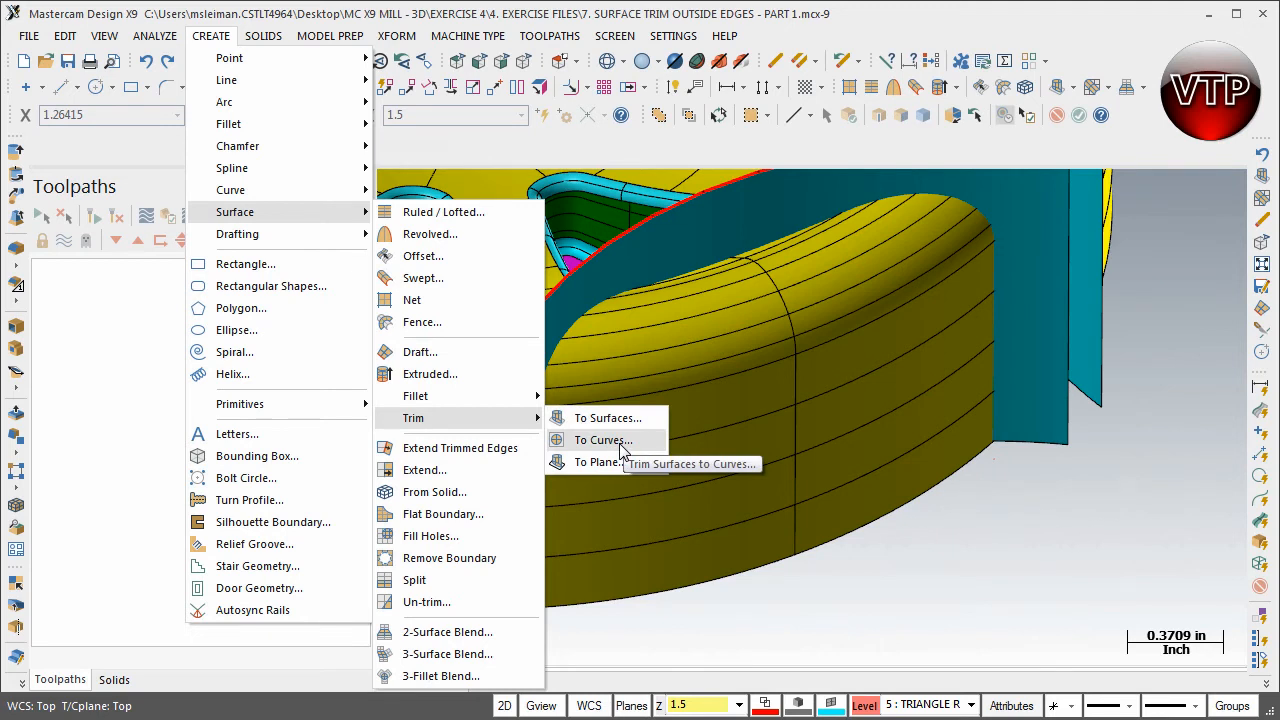
{"action": "mouse_move", "coordinate": [600, 462]}
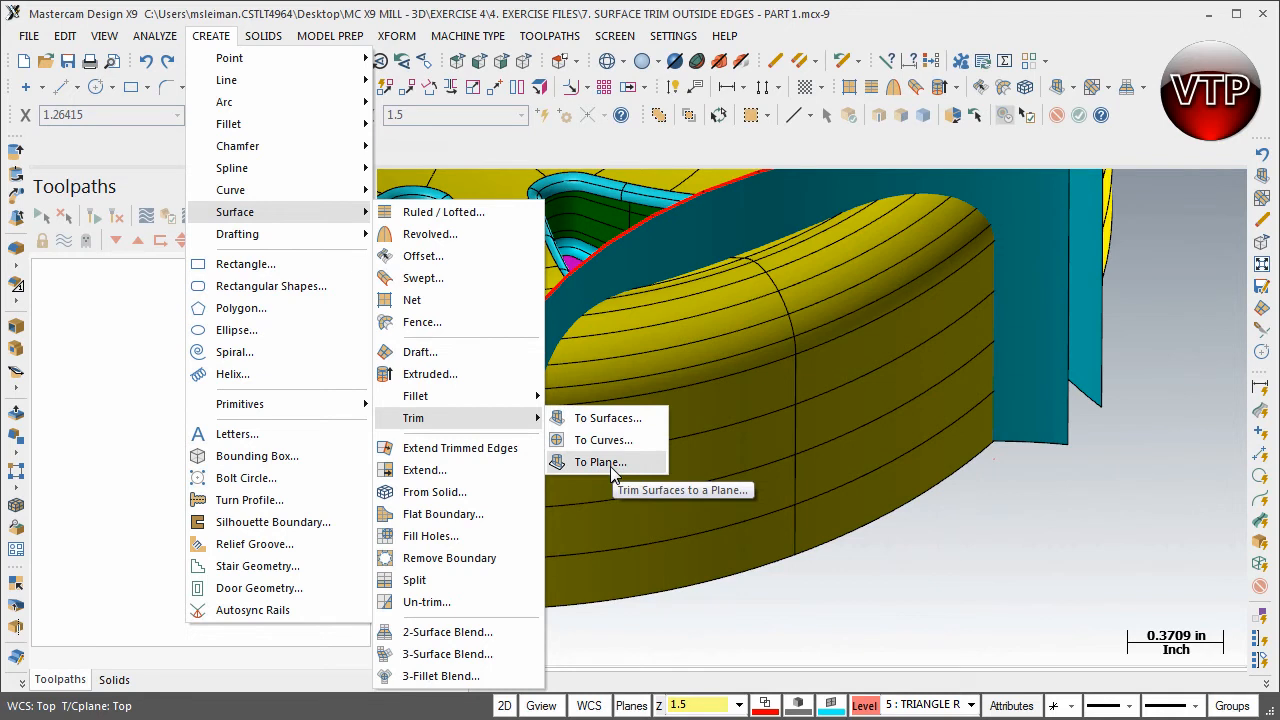
{"action": "mouse_move", "coordinate": [604, 440]}
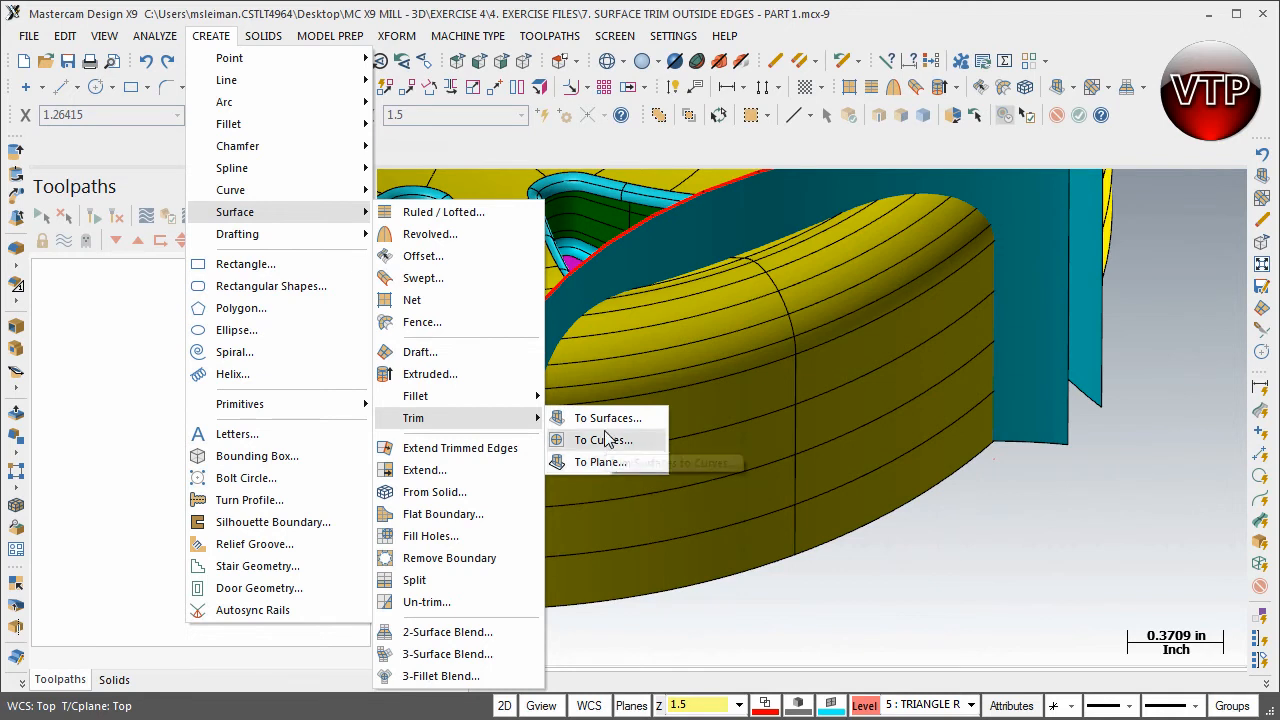
{"action": "mouse_move", "coordinate": [608, 418]}
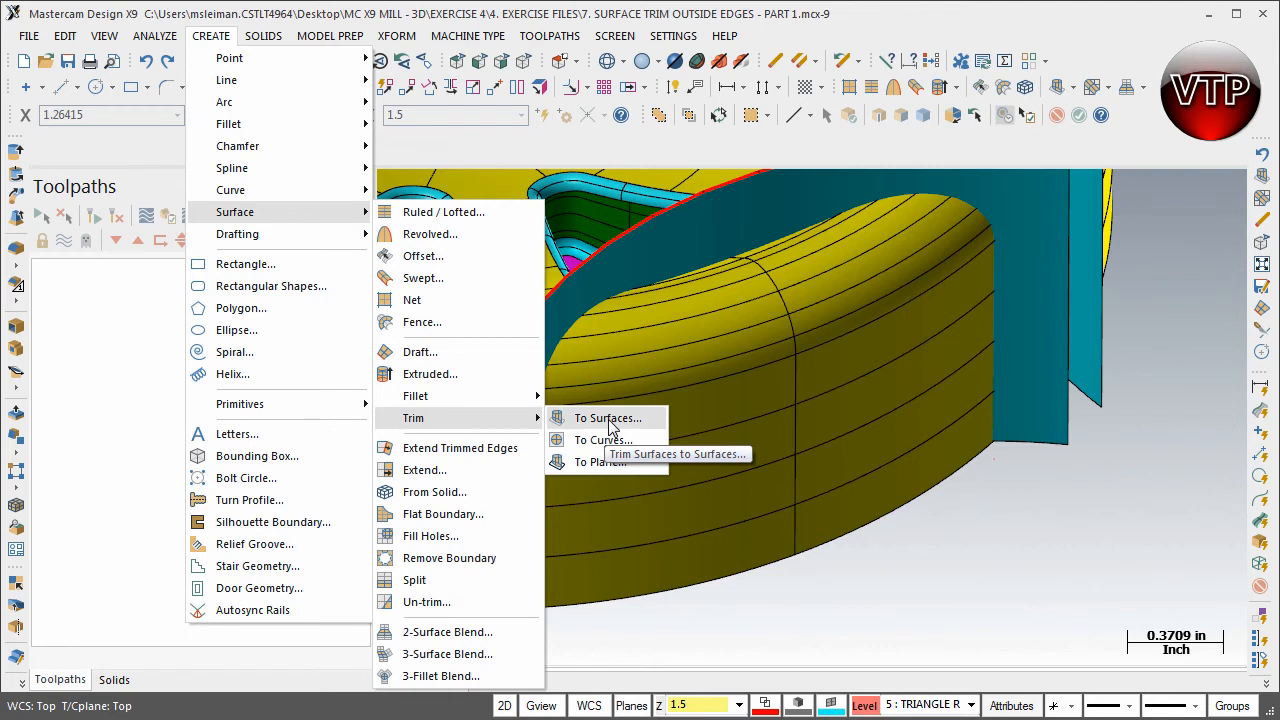
{"action": "left_click", "coordinate": [606, 418]}
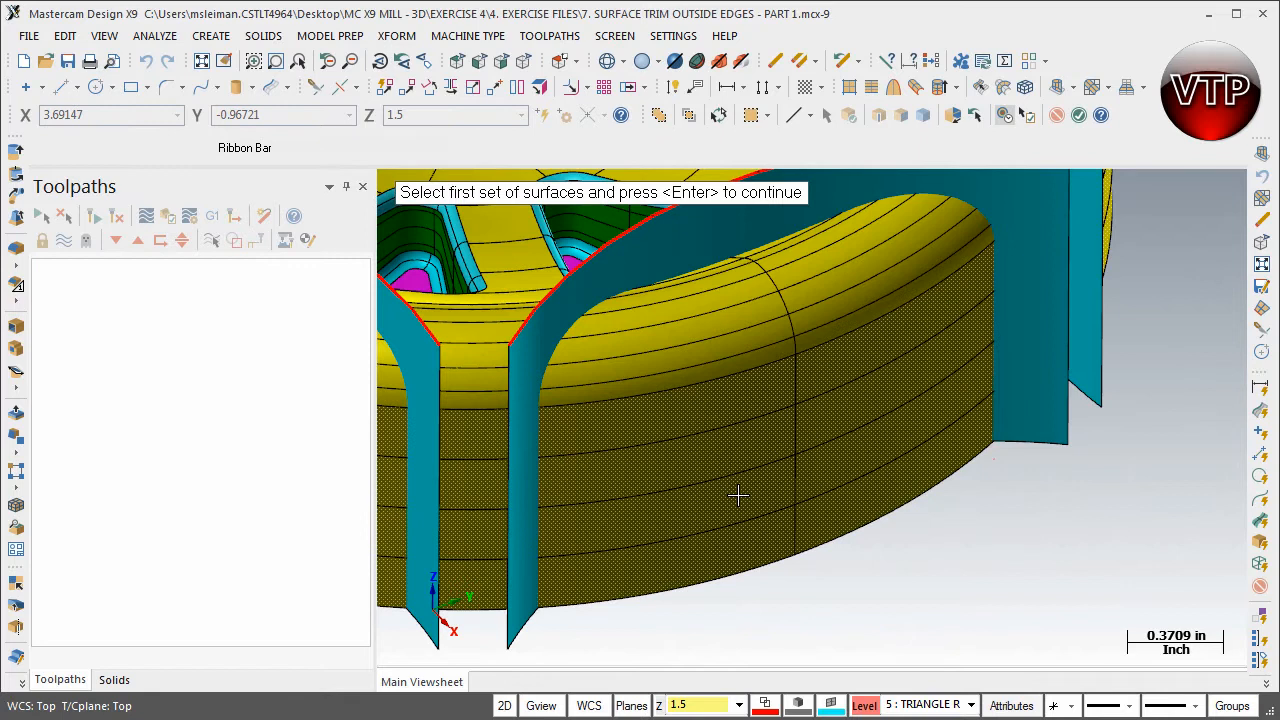
{"action": "mouse_move", "coordinate": [752, 418]}
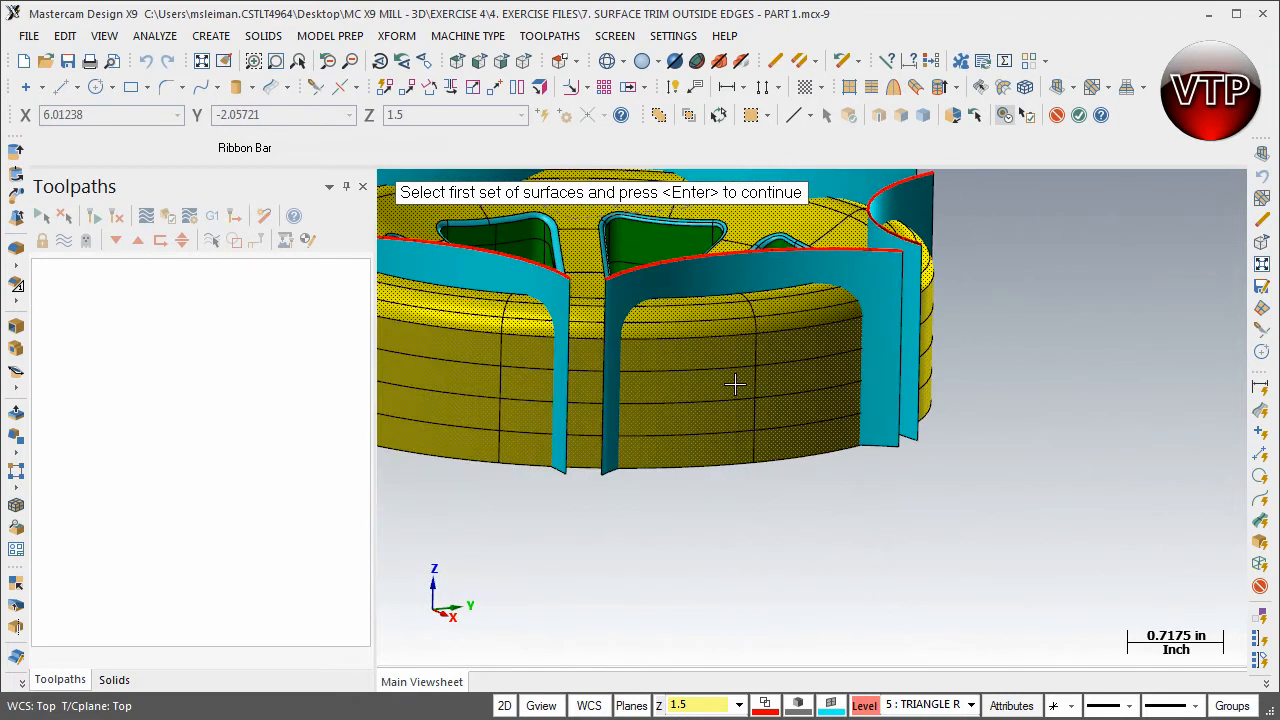
- Confirm the outer wall as the first set and pick the second surface set
{"action": "left_click", "coordinate": [650, 236]}
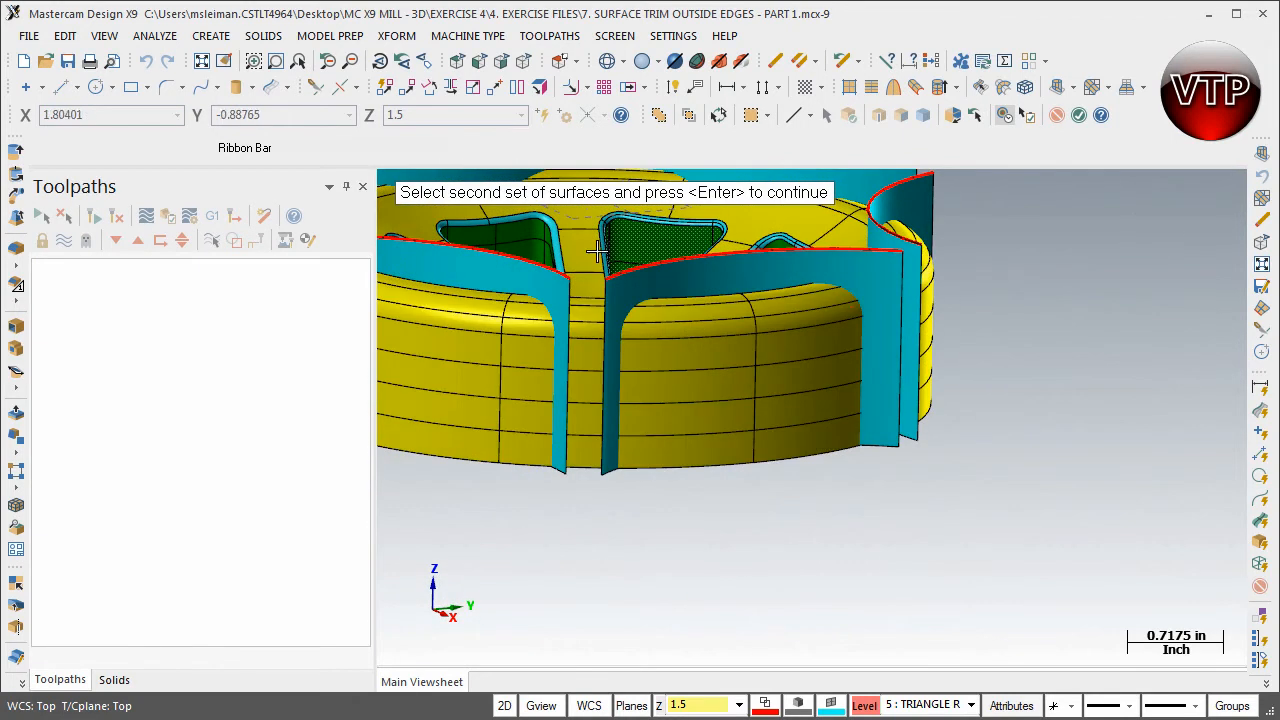
{"action": "left_click", "coordinate": [808, 276]}
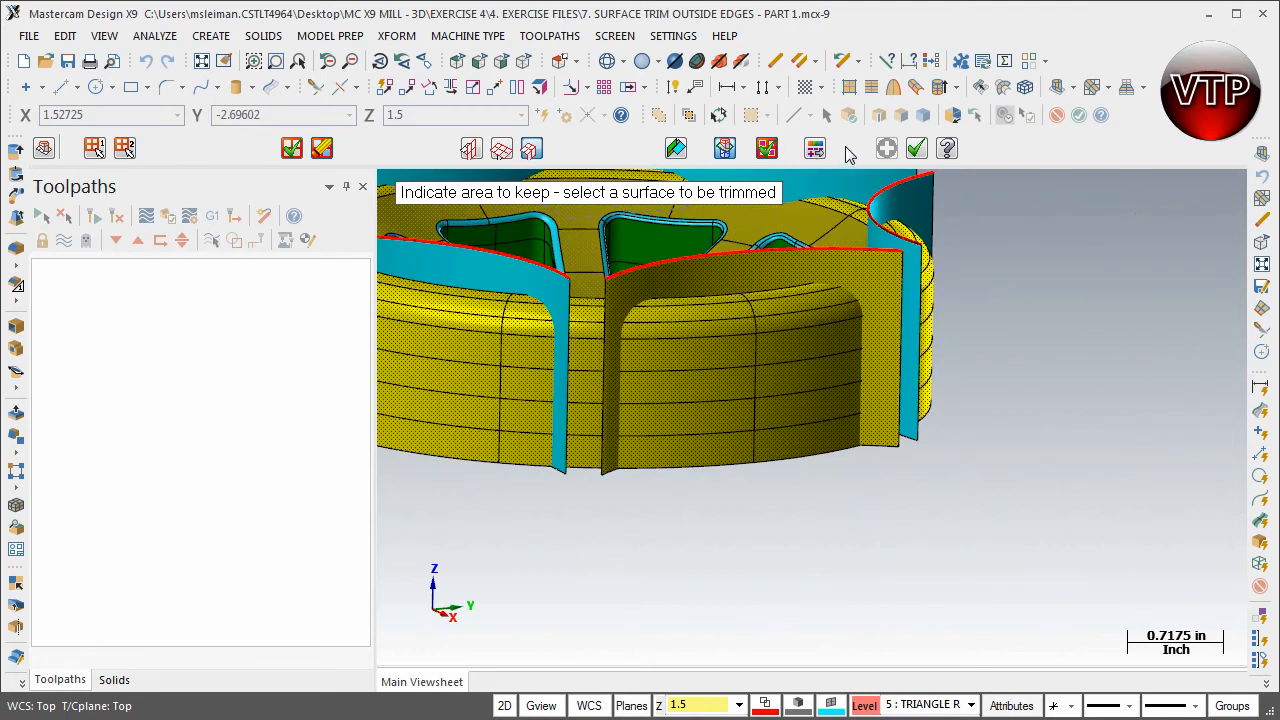
{"action": "mouse_move", "coordinate": [94, 148]}
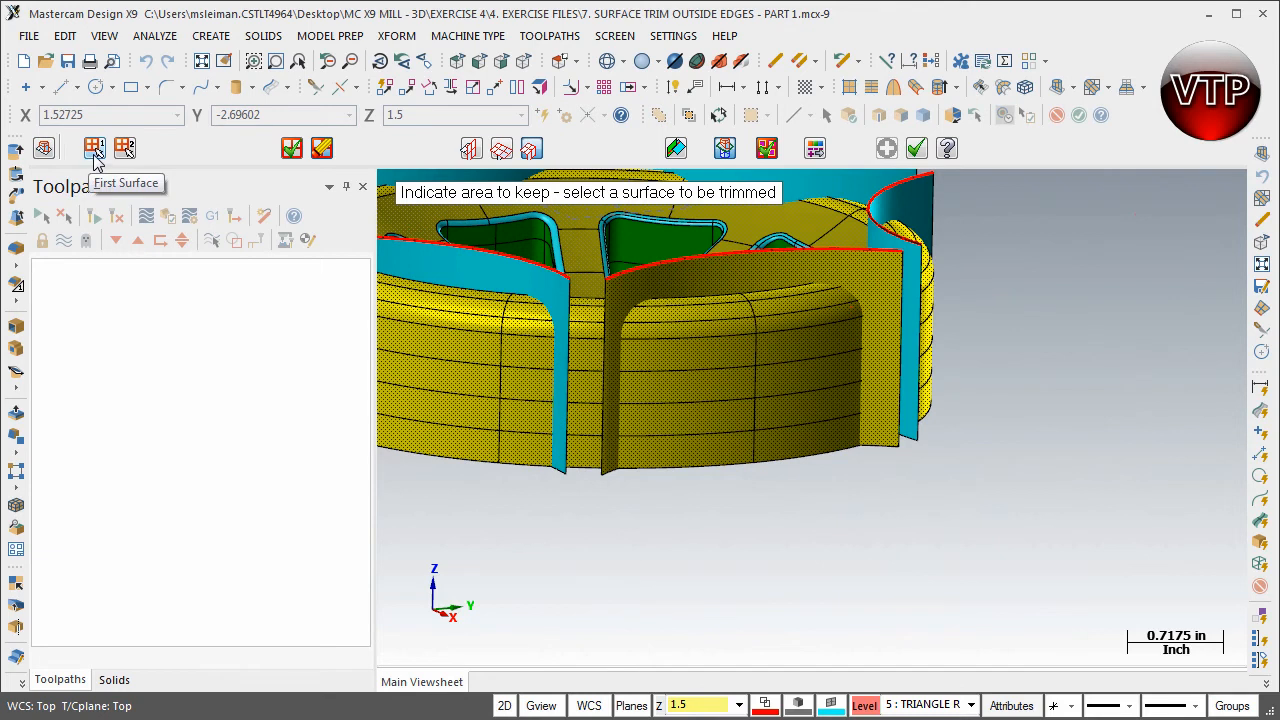
{"action": "mouse_move", "coordinate": [128, 160]}
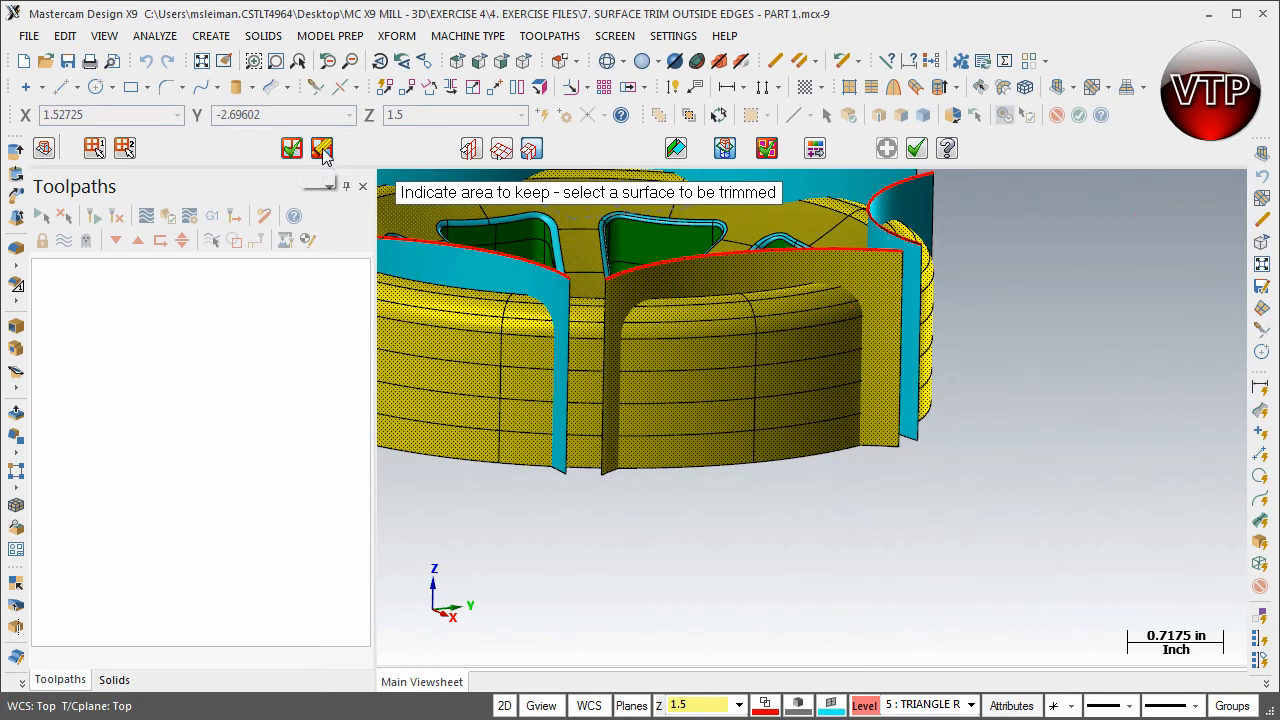
{"action": "mouse_move", "coordinate": [292, 148]}
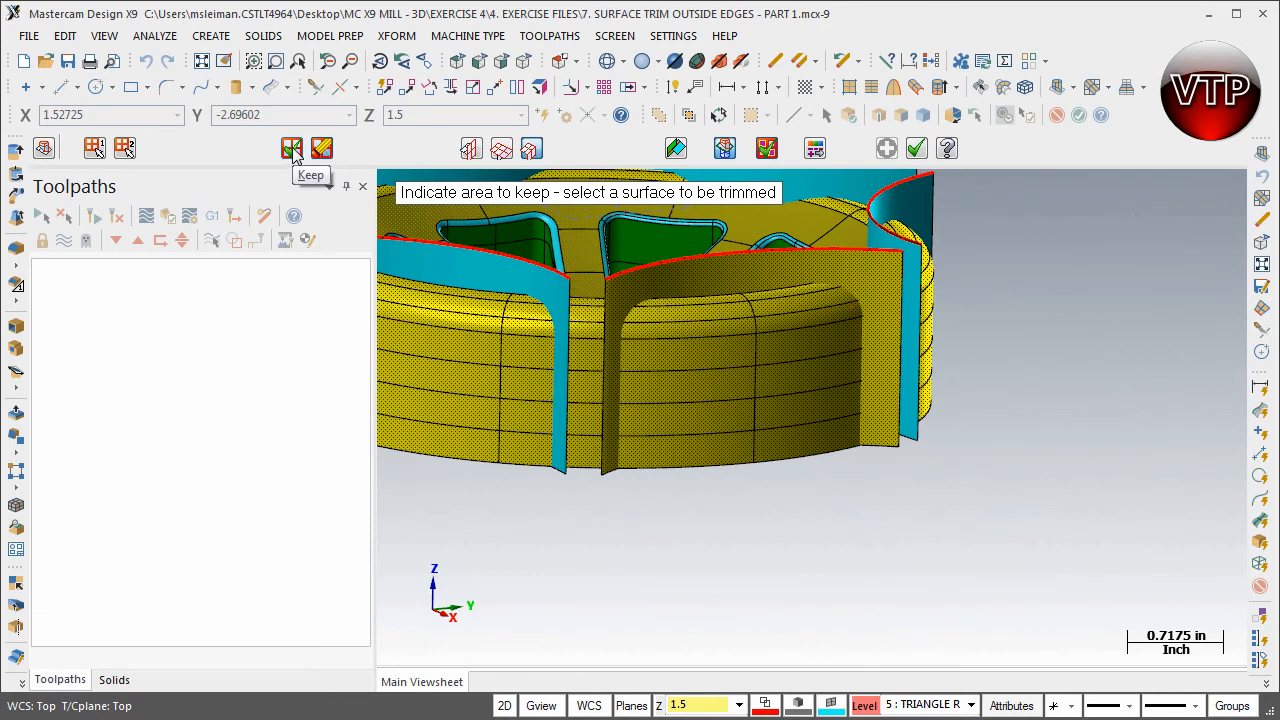
{"action": "mouse_move", "coordinate": [322, 148]}
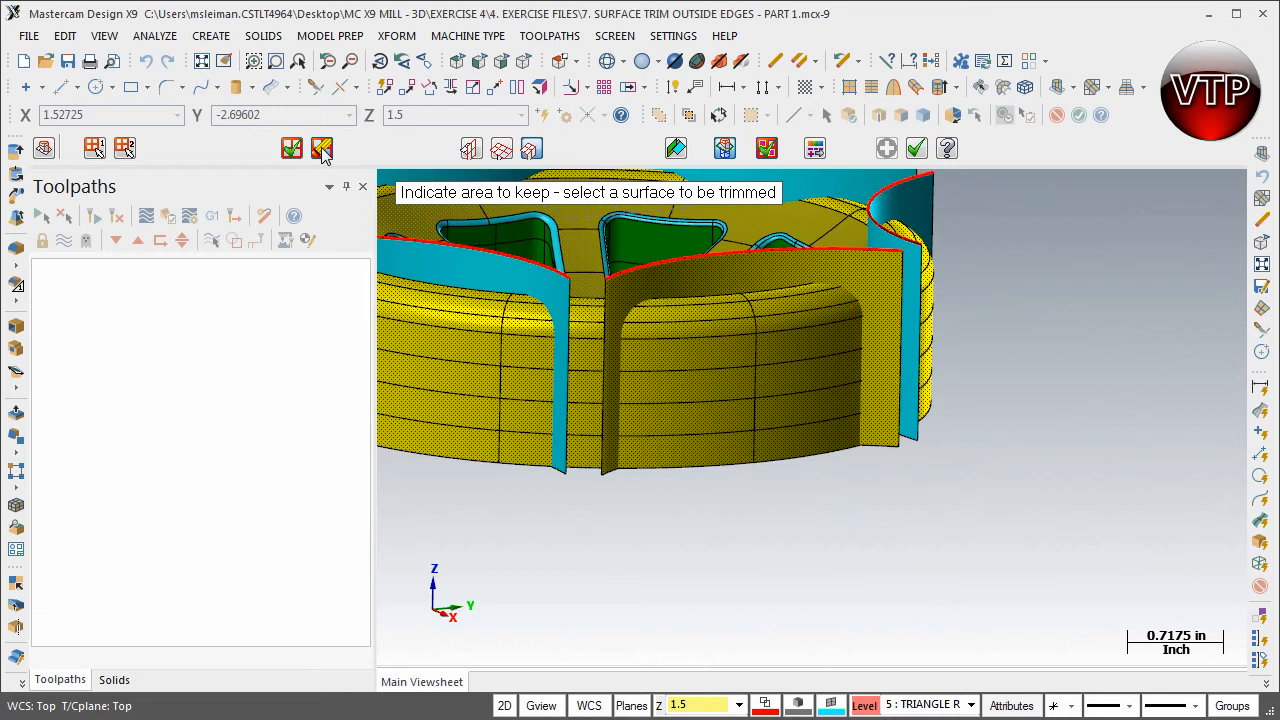
{"action": "mouse_move", "coordinate": [322, 148]}
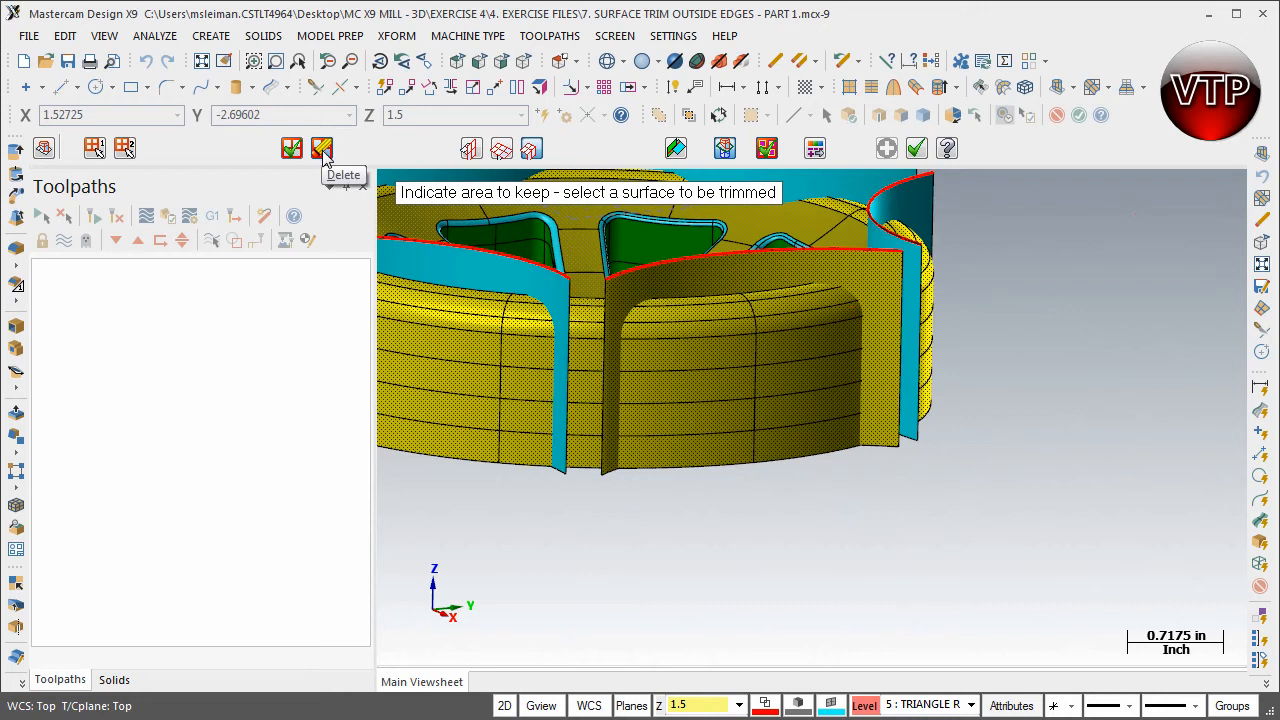
{"action": "mouse_move", "coordinate": [480, 158]}
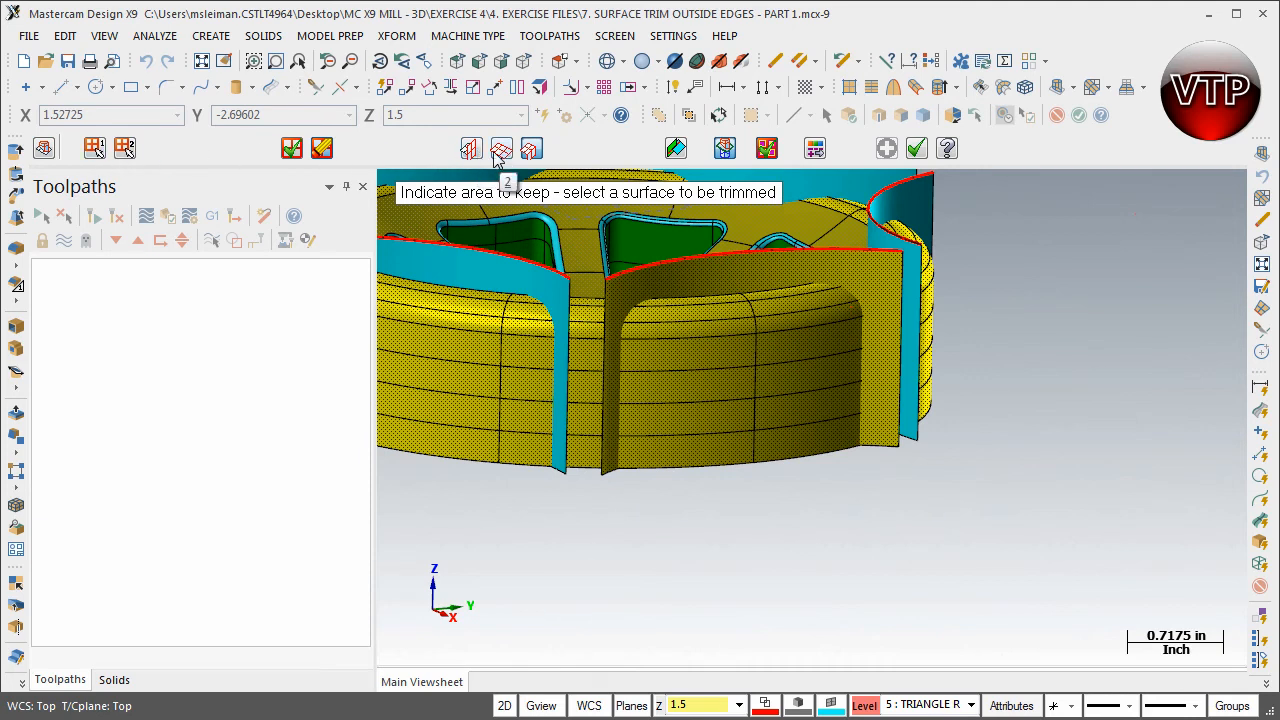
{"action": "mouse_move", "coordinate": [532, 150]}
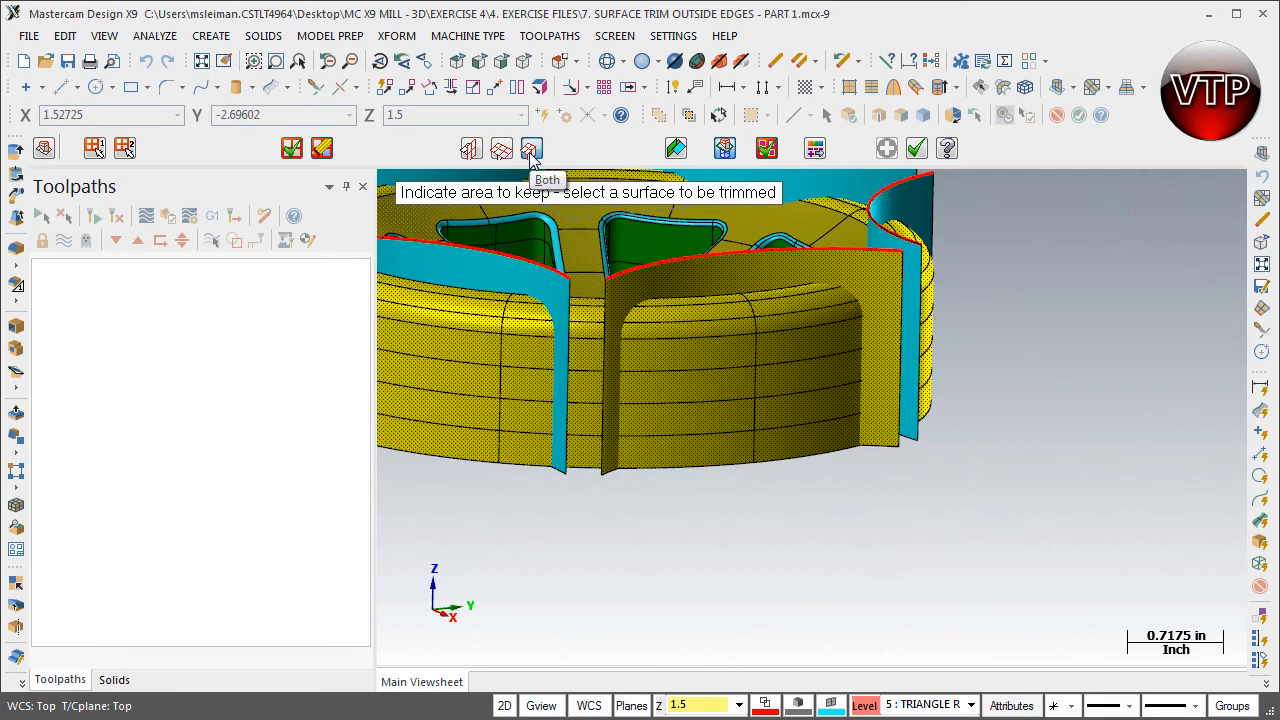
{"action": "mouse_move", "coordinate": [696, 158]}
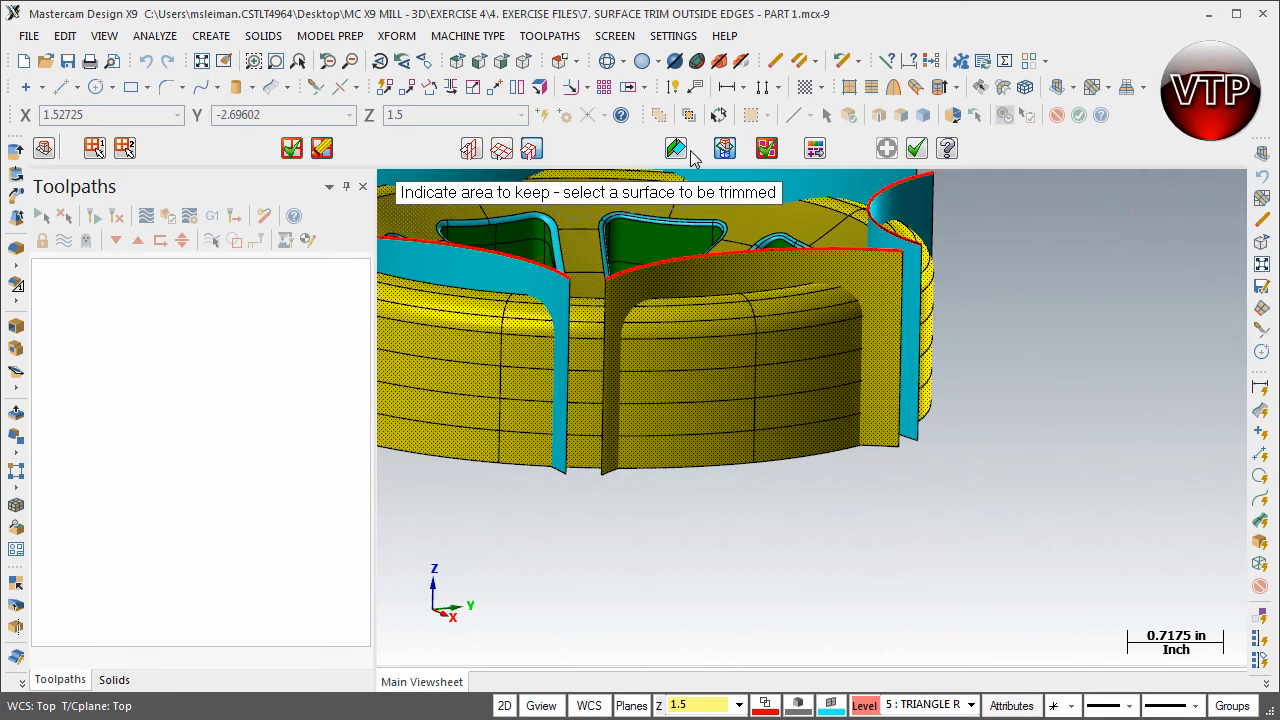
{"action": "mouse_move", "coordinate": [724, 148]}
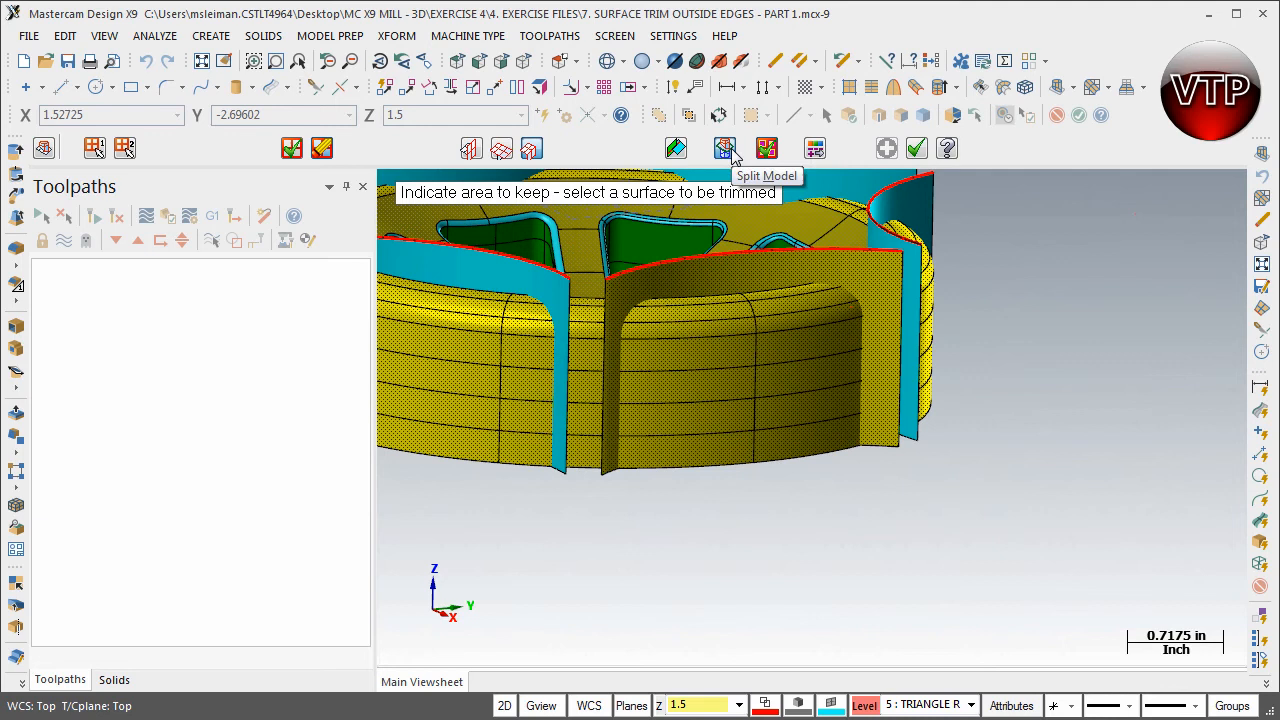
{"action": "mouse_move", "coordinate": [776, 150]}
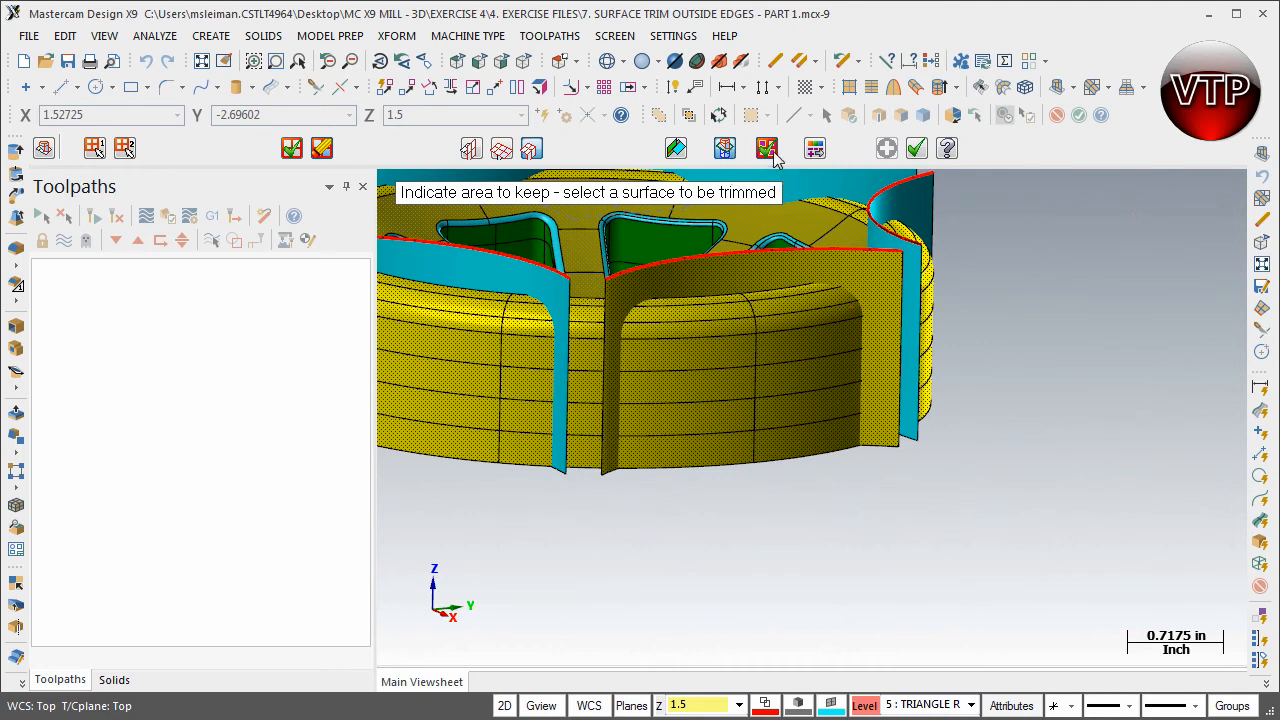
{"action": "mouse_move", "coordinate": [724, 148]}
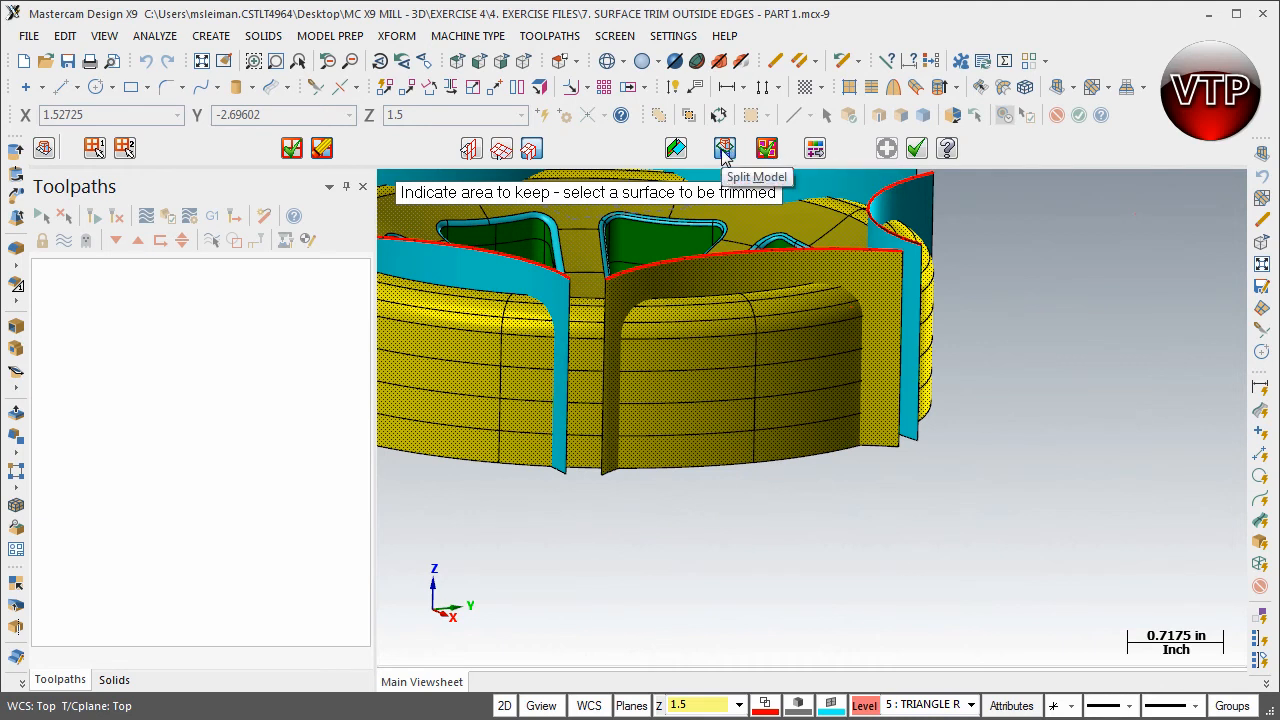
{"action": "mouse_move", "coordinate": [768, 148]}
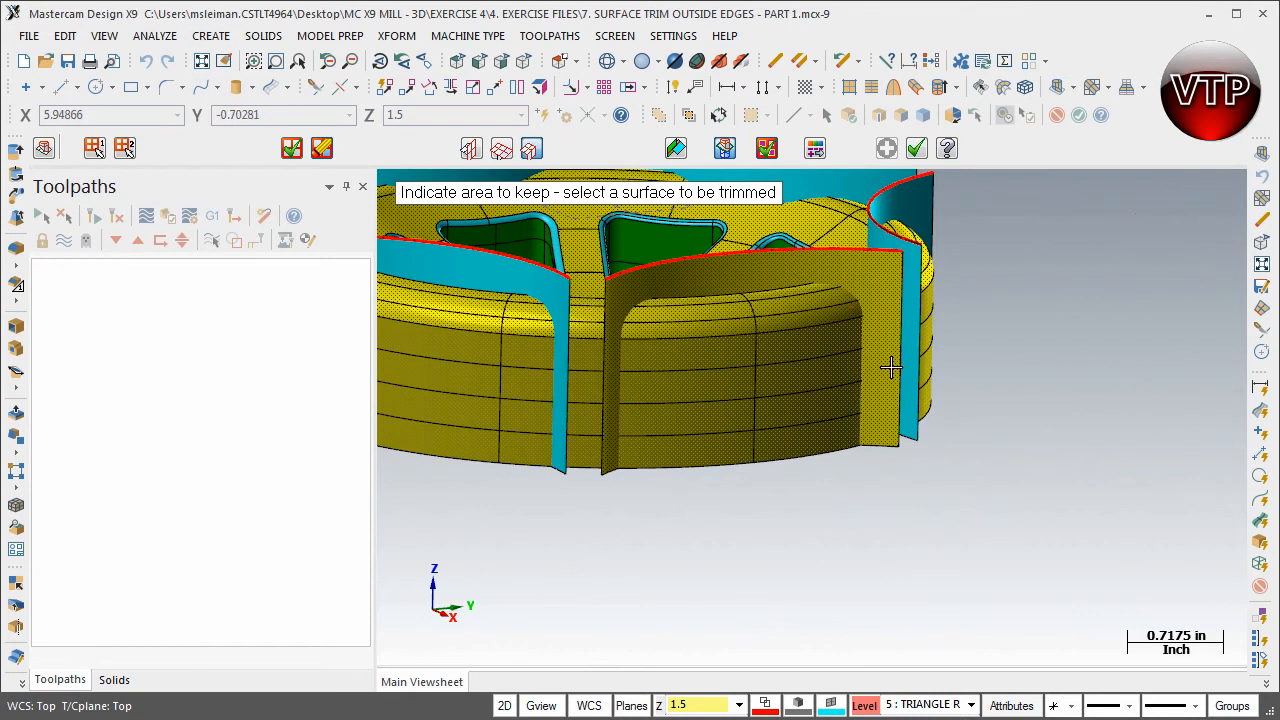
{"action": "mouse_move", "coordinate": [838, 348]}
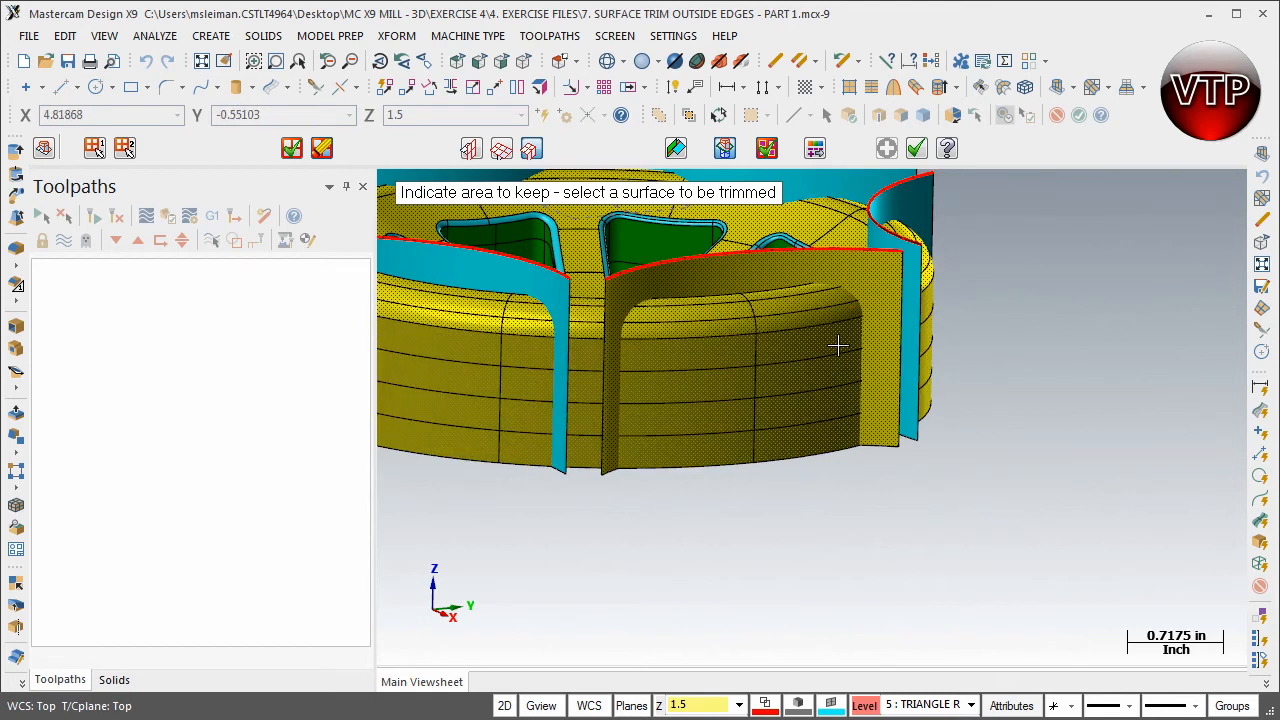
{"action": "mouse_move", "coordinate": [640, 290]}
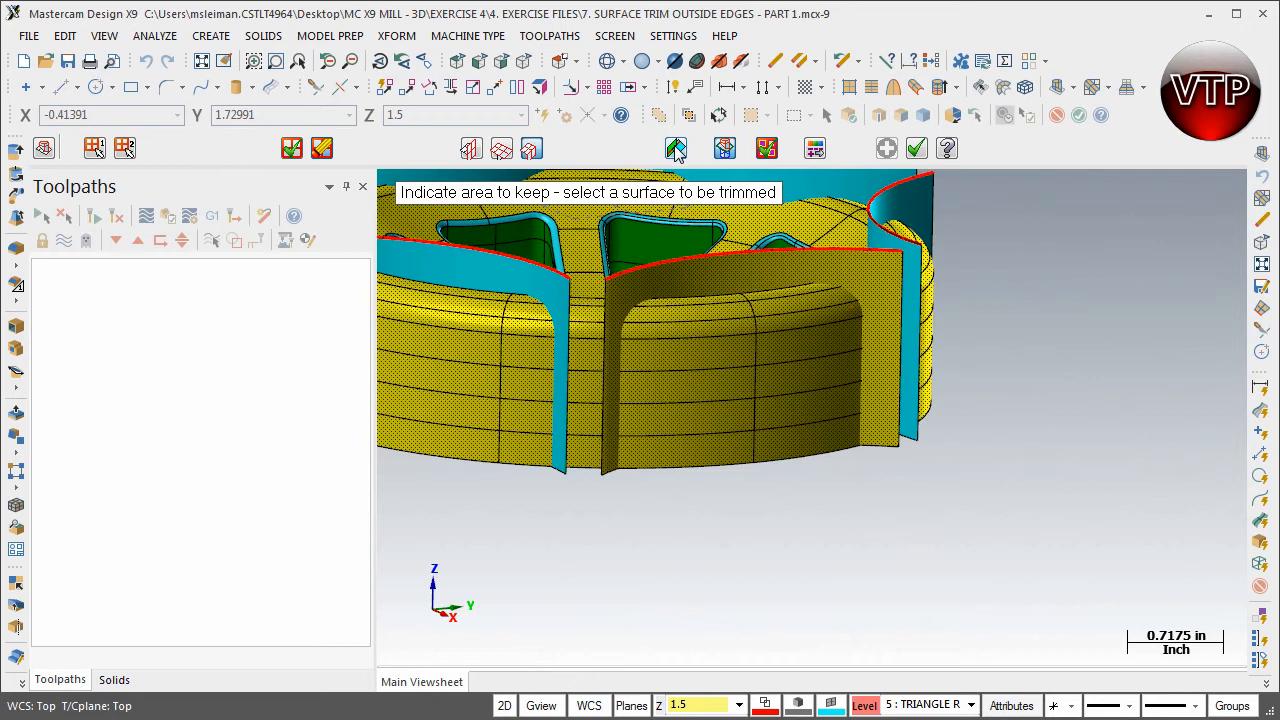
{"action": "mouse_move", "coordinate": [676, 148]}
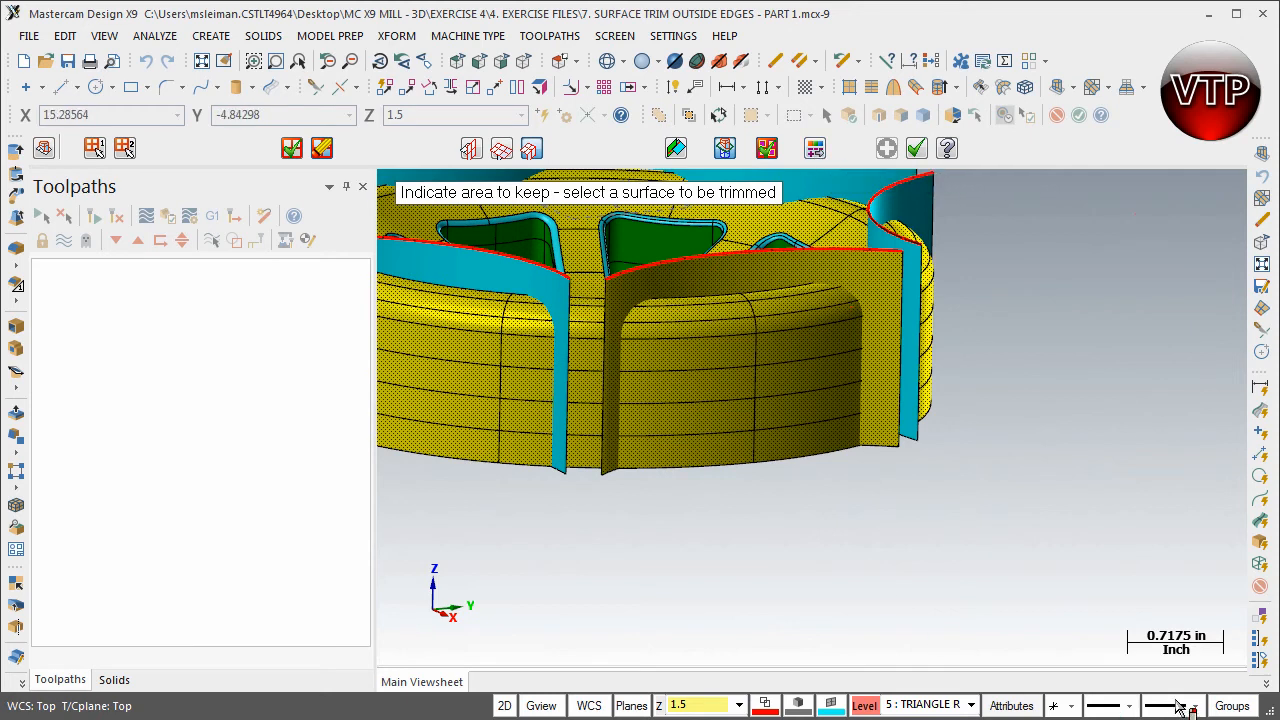
{"action": "mouse_move", "coordinate": [812, 170]}
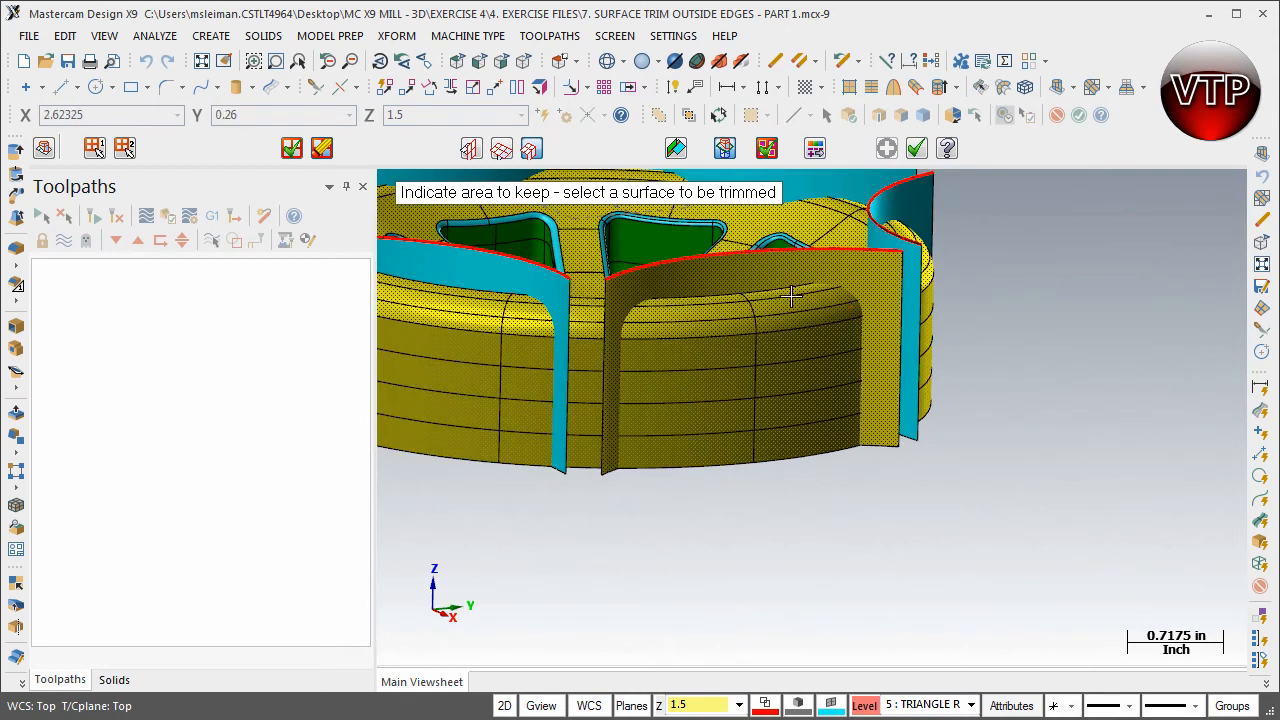
{"action": "mouse_move", "coordinate": [828, 348]}
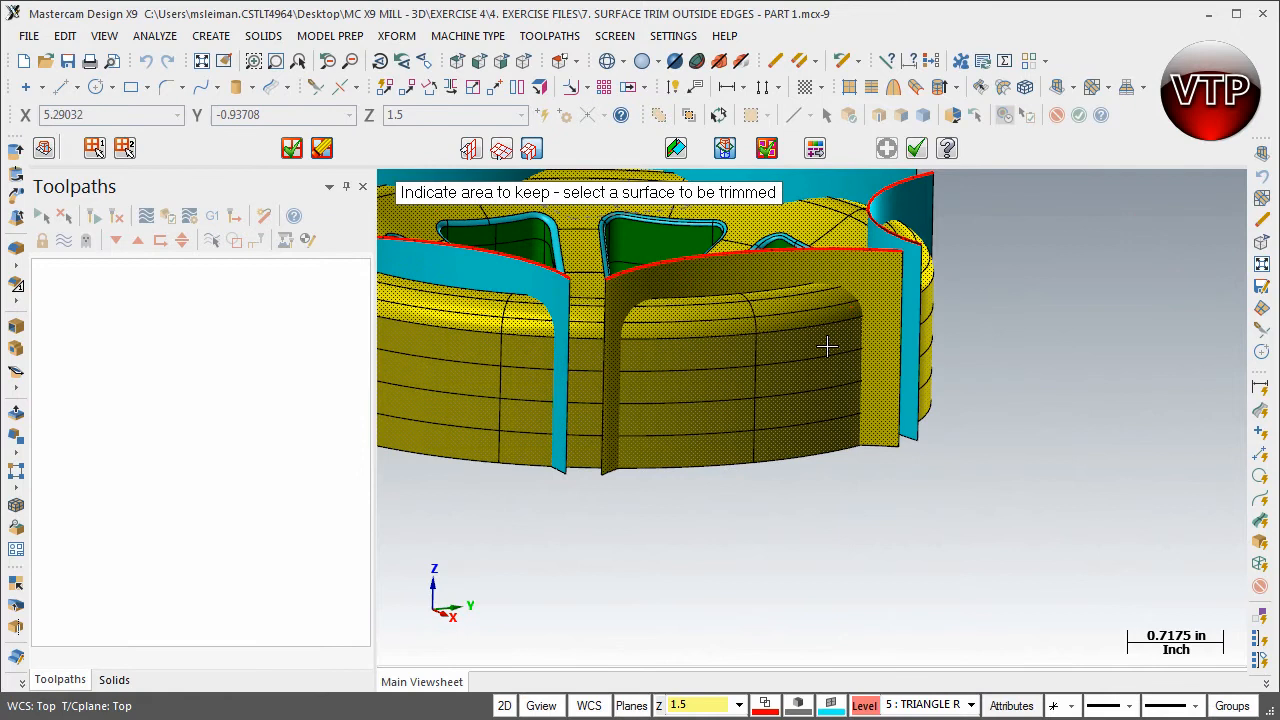
{"action": "mouse_move", "coordinate": [744, 420]}
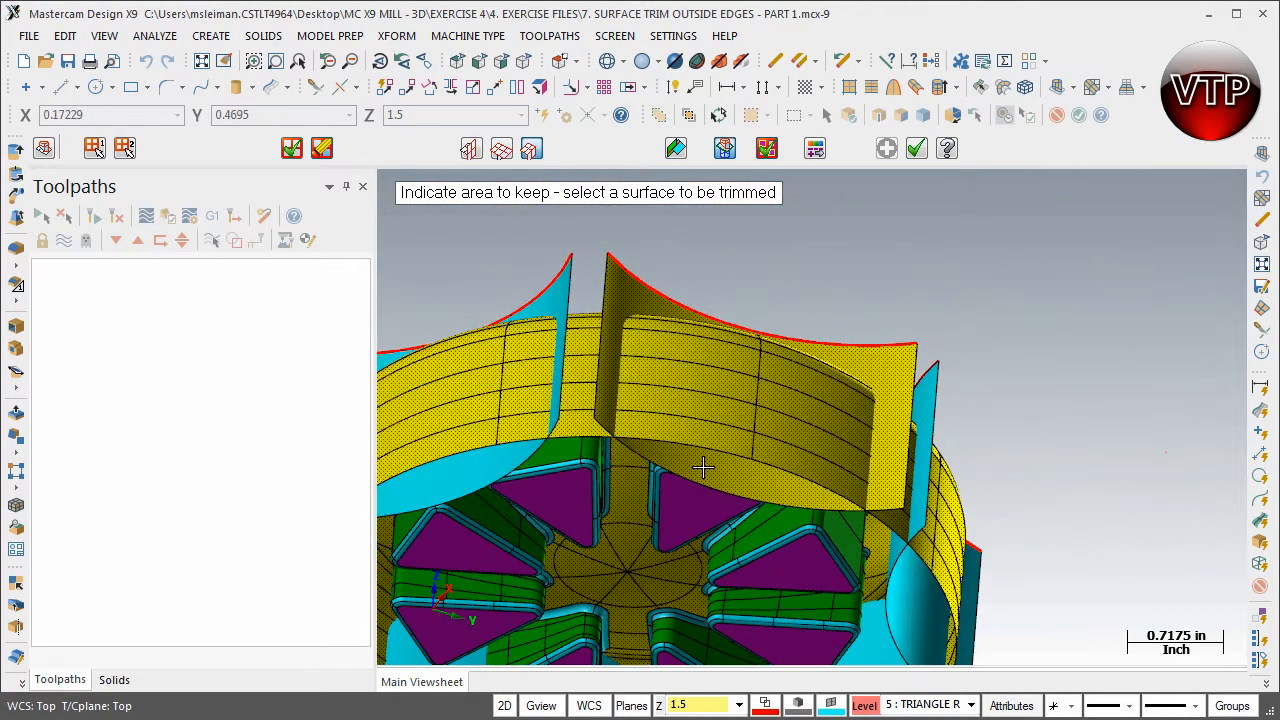
{"action": "mouse_move", "coordinate": [732, 472]}
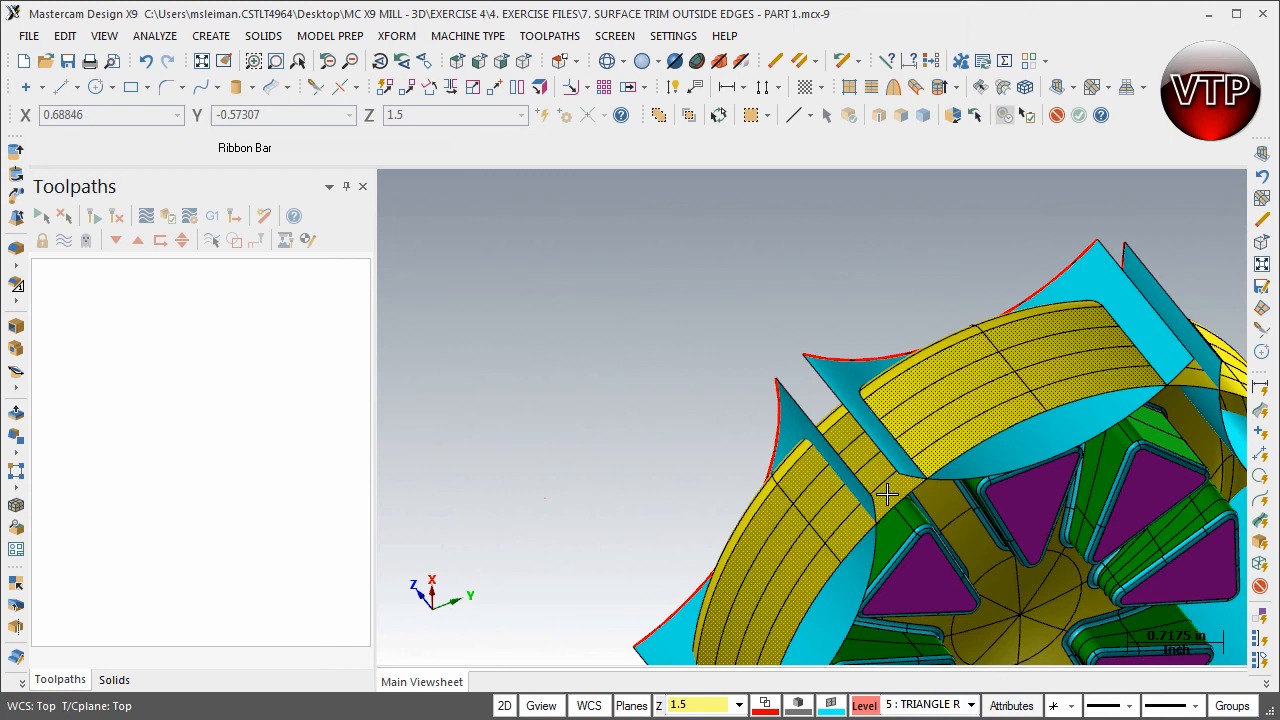
{"action": "mouse_move", "coordinate": [804, 570]}
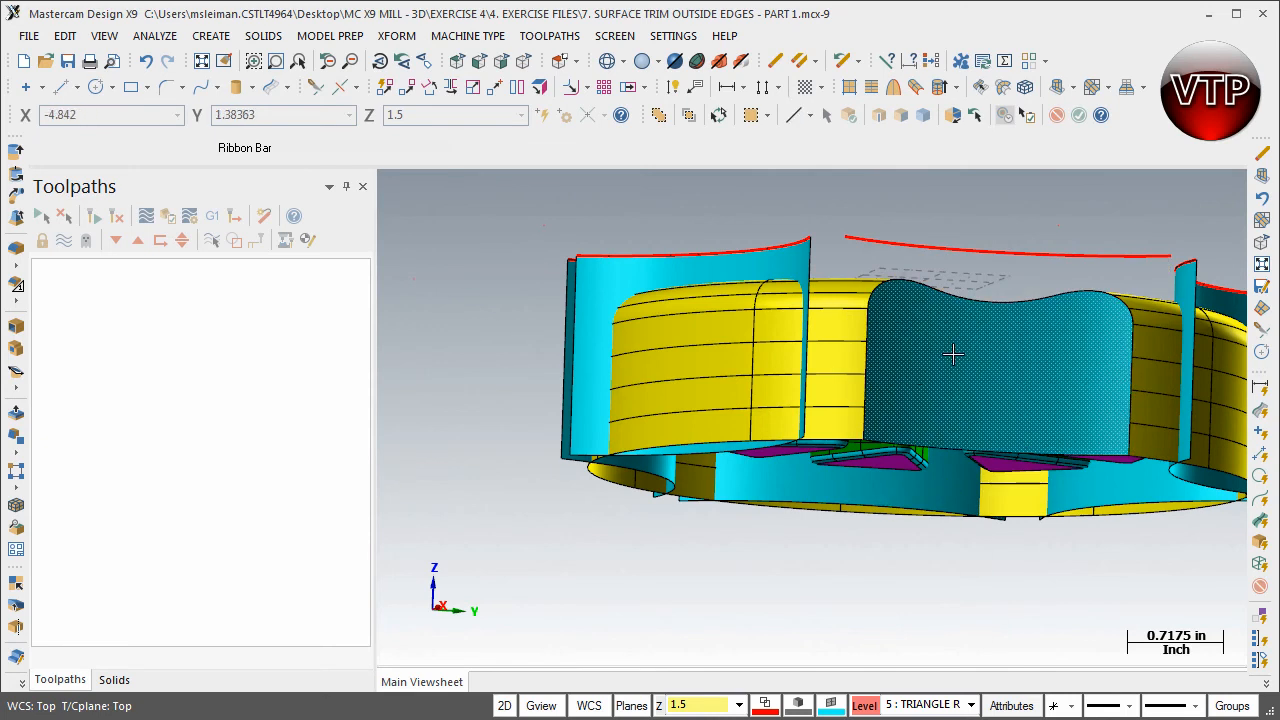
{"action": "left_click_drag", "start_coordinate": [950, 356], "coordinate": [1010, 344]}
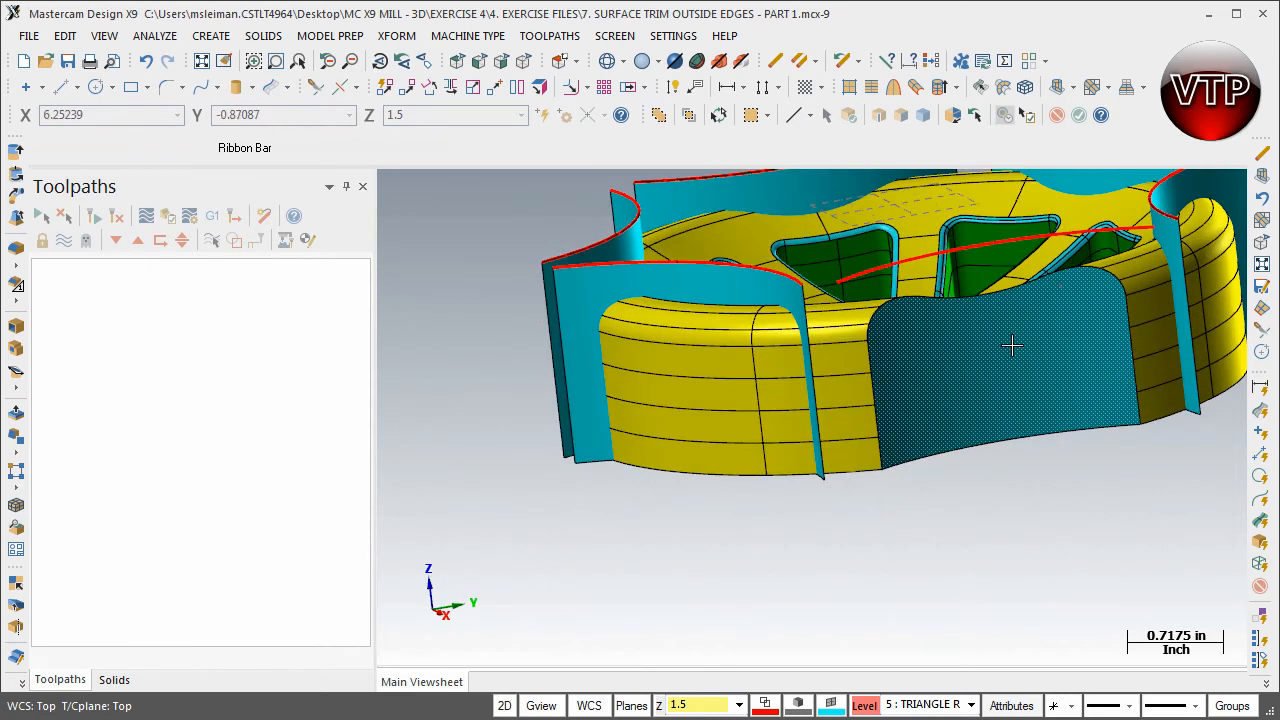
{"action": "mouse_move", "coordinate": [1096, 276]}
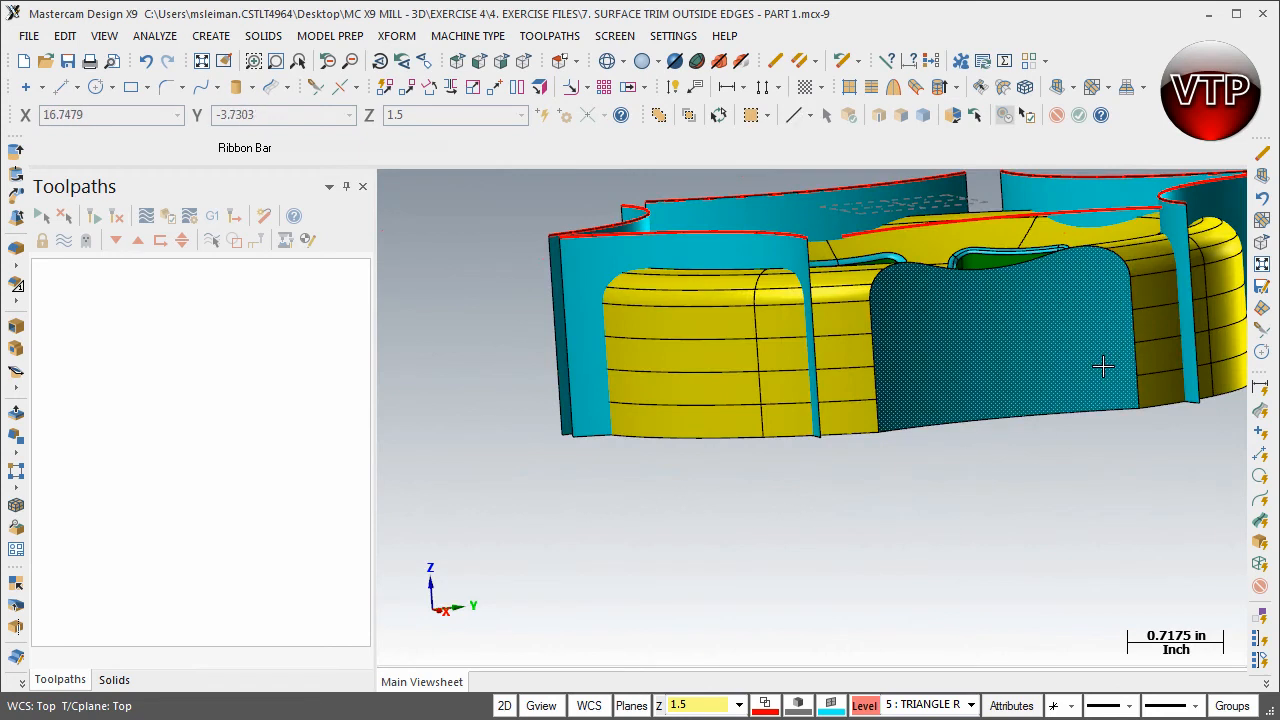
{"action": "scroll", "scroll_direction": "down", "scroll_amount": 3}
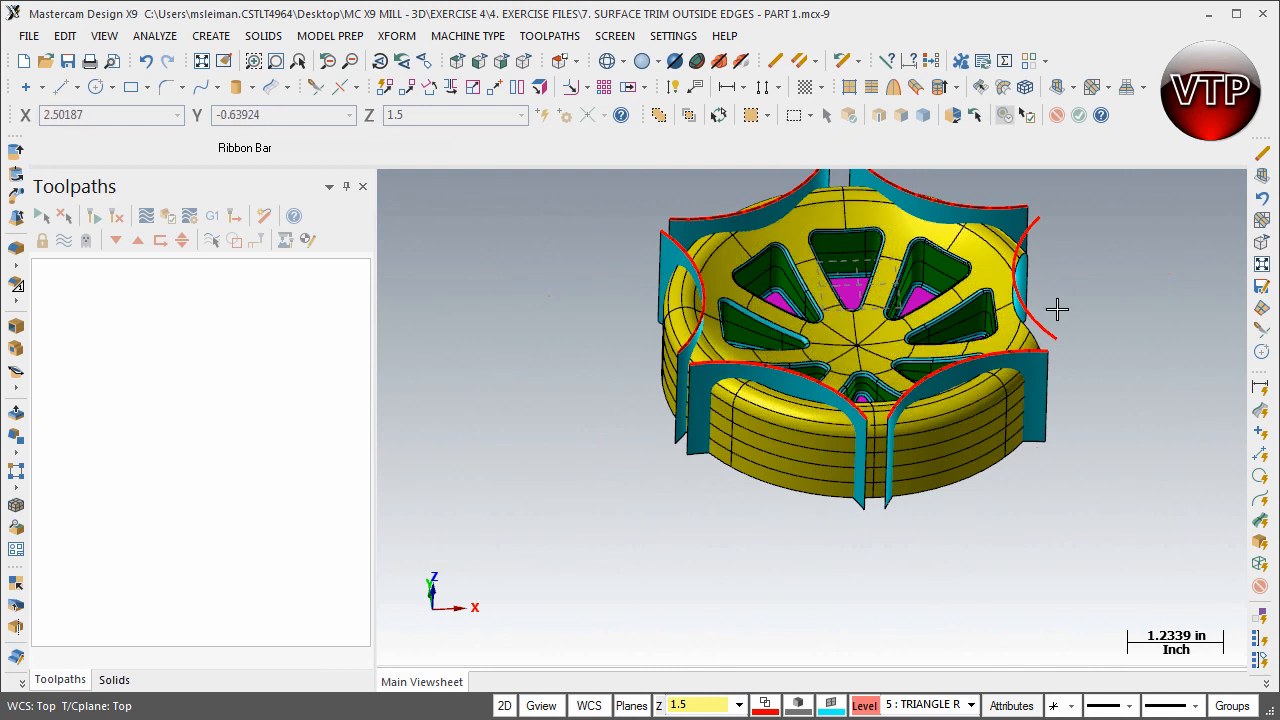
{"action": "left_click", "coordinate": [1020, 290]}
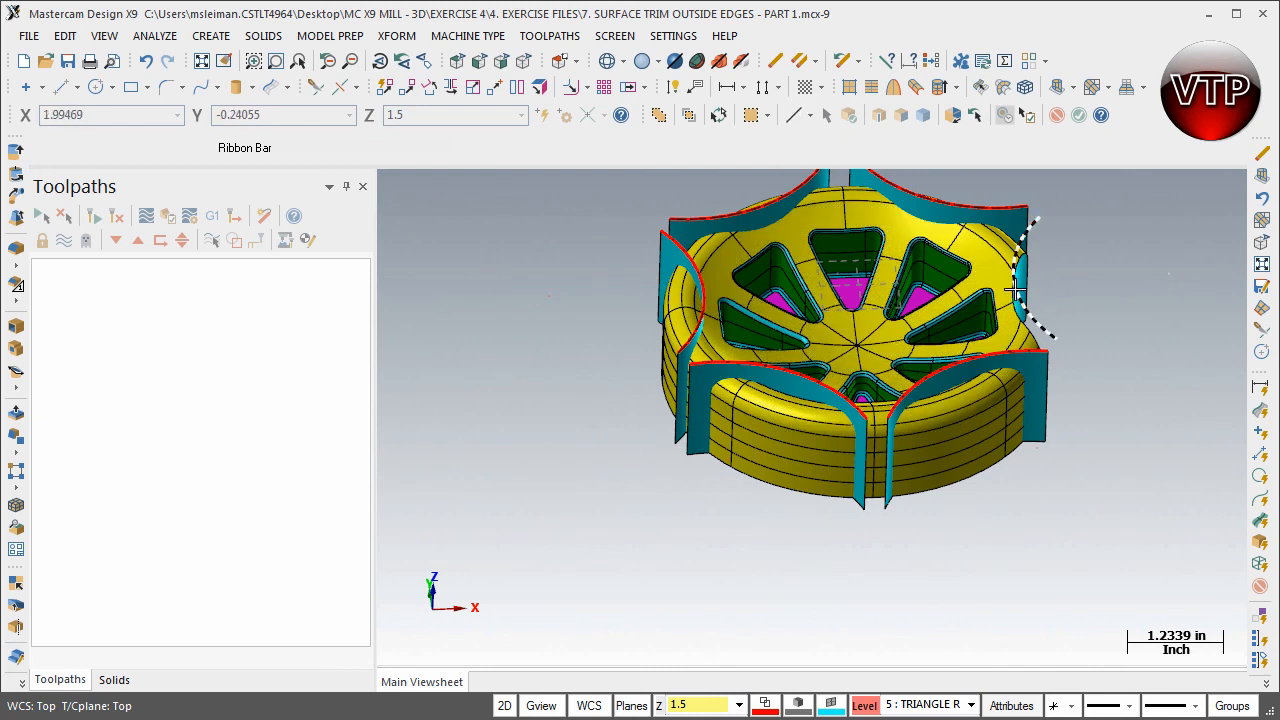